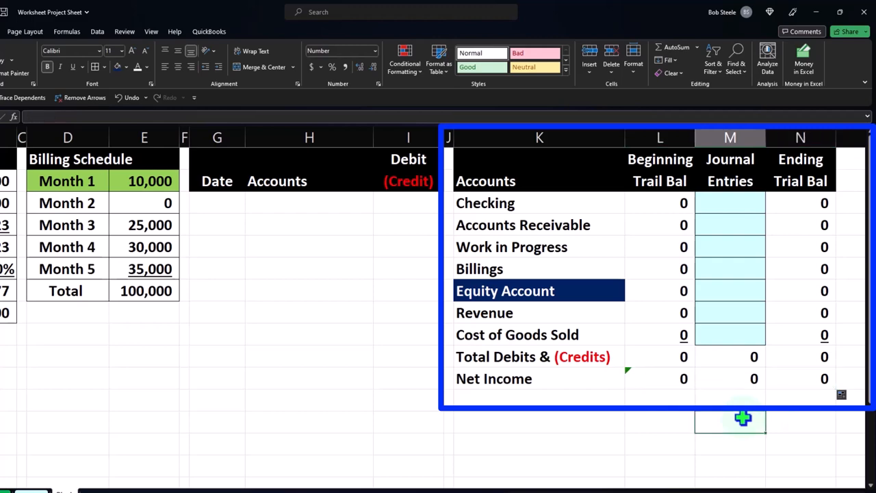
{"action": "mouse_move", "coordinate": [520, 216]}
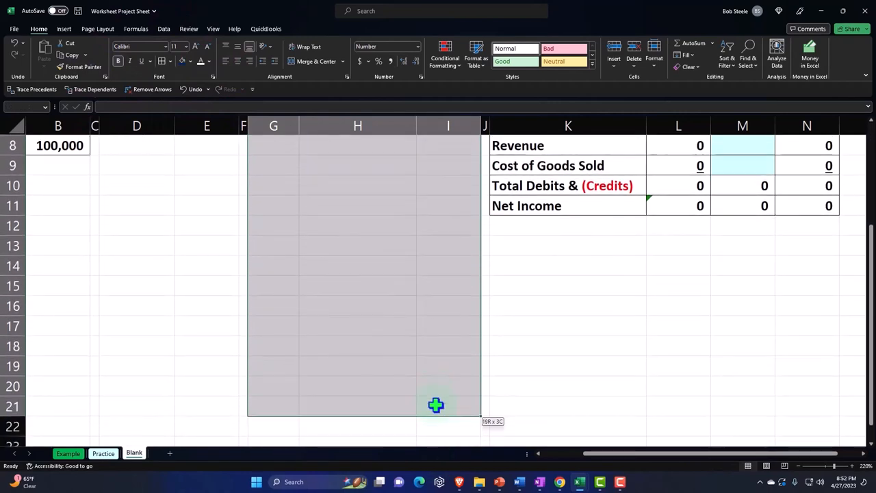
Scroll up to view the empty Date, Accounts and Debit (Credit) journal area
{"action": "scroll", "scroll_direction": "up", "scroll_amount": 3}
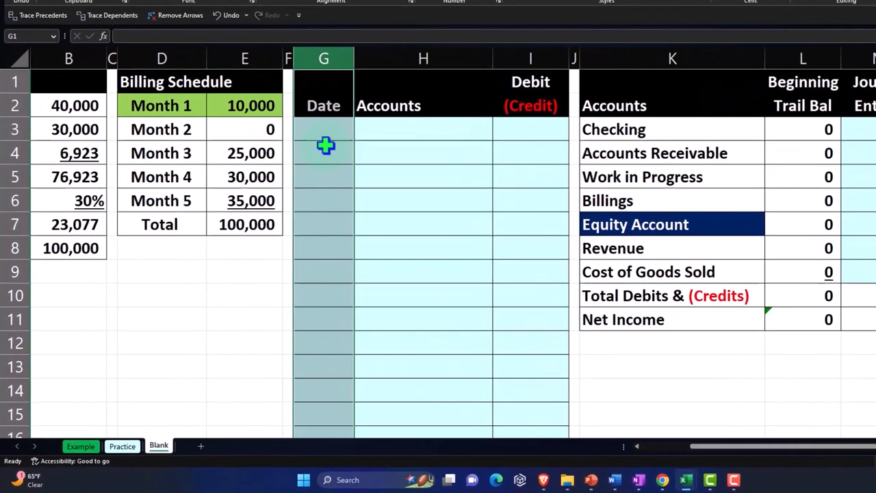
Format column G with the 3/14 short date type and enter 1/1 in G3
{"action": "right_click", "coordinate": [325, 145]}
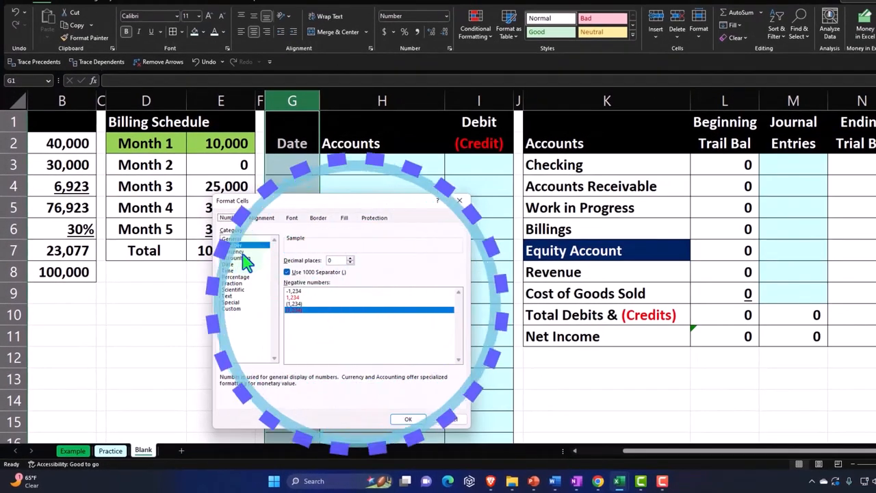
{"action": "left_click", "coordinate": [228, 263]}
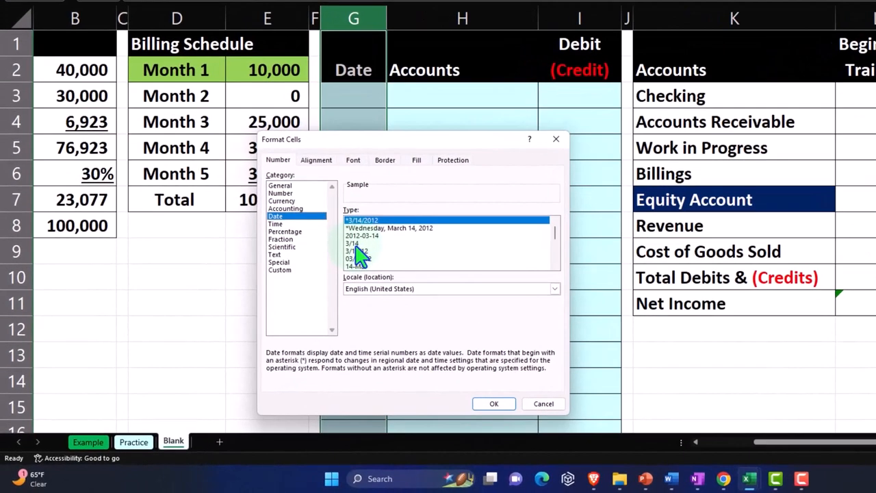
{"action": "left_click", "coordinate": [494, 403]}
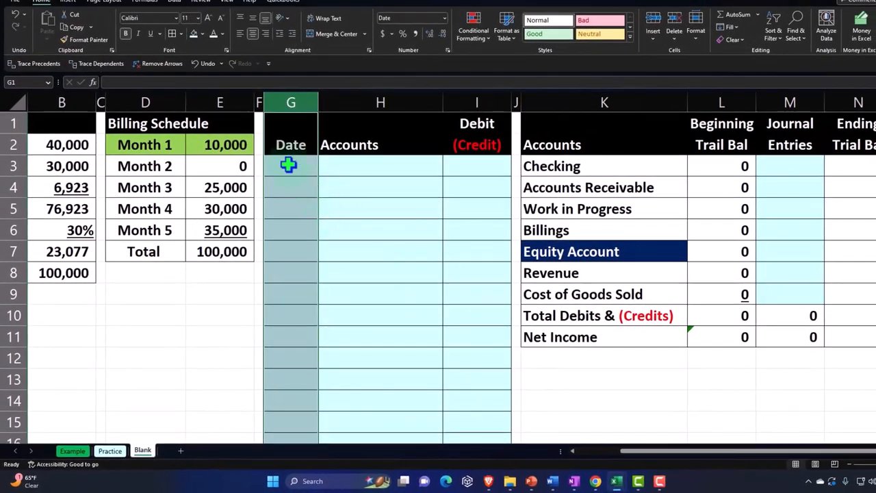
{"action": "type", "text": "1/1"}
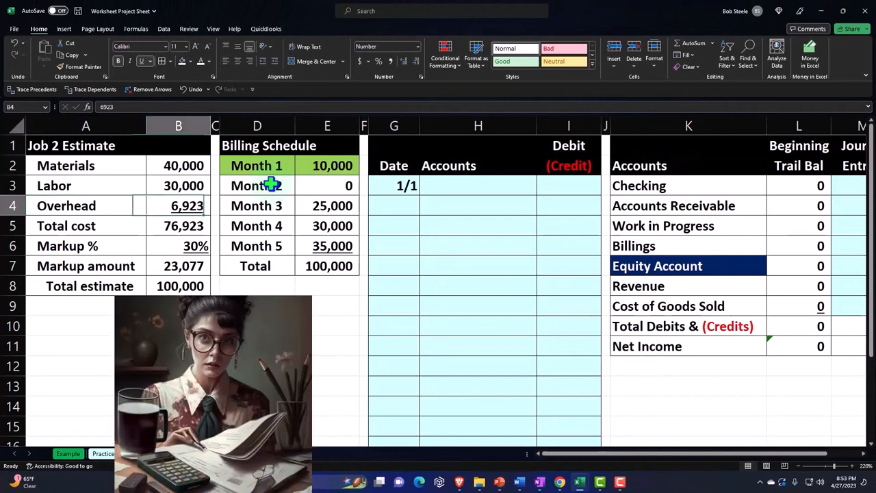
{"action": "left_click", "coordinate": [394, 185]}
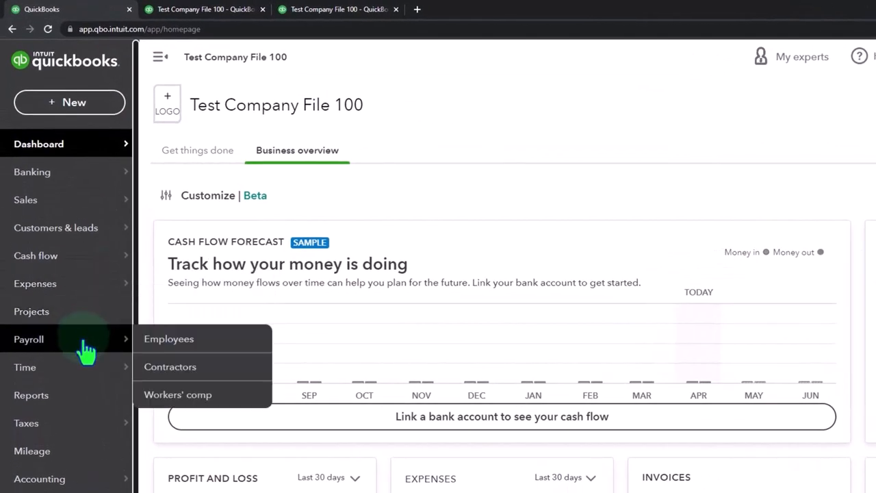
{"action": "mouse_move", "coordinate": [71, 367]}
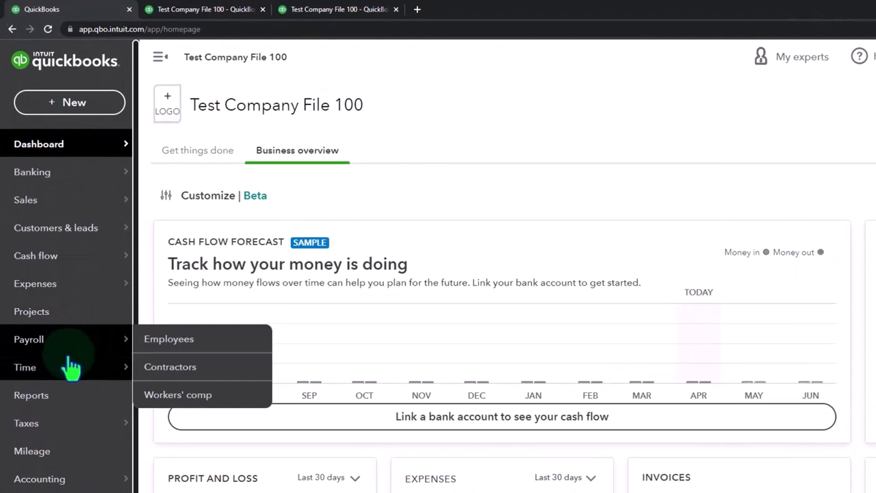
Open Customer 2's invoice 1060 from the Sales customer list and scroll its lines
{"action": "left_click", "coordinate": [25, 199]}
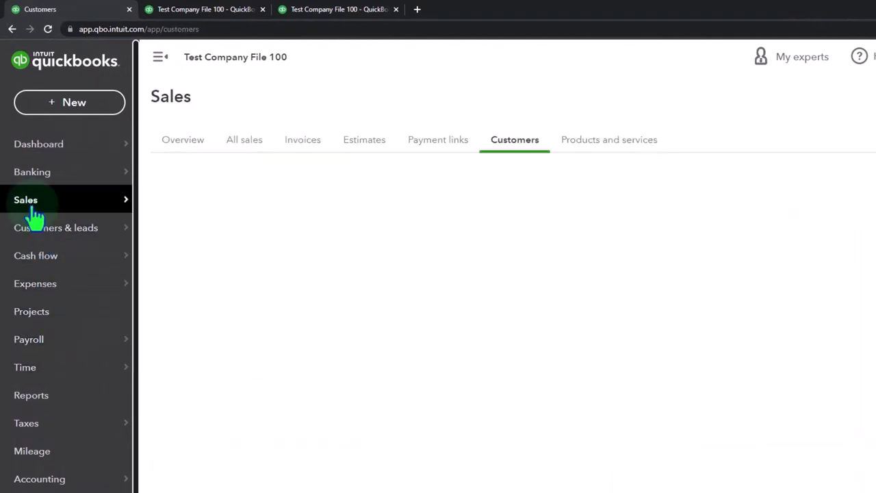
{"action": "left_click", "coordinate": [515, 139]}
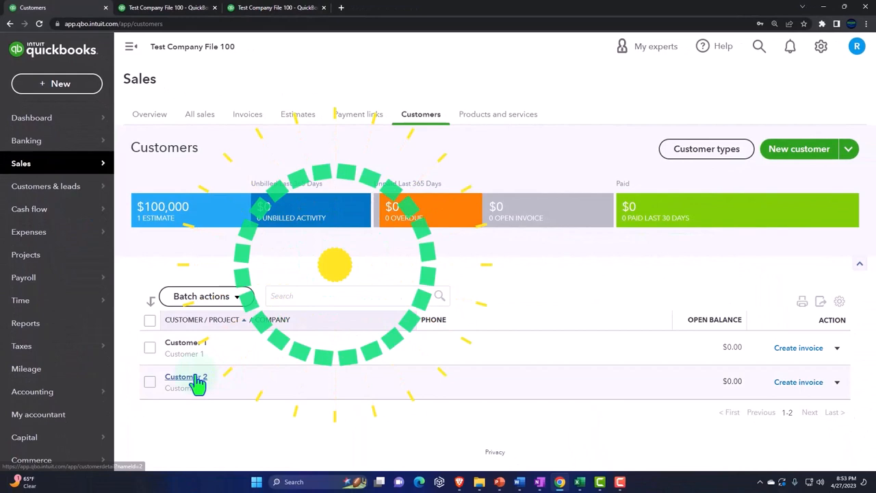
{"action": "left_click", "coordinate": [182, 376]}
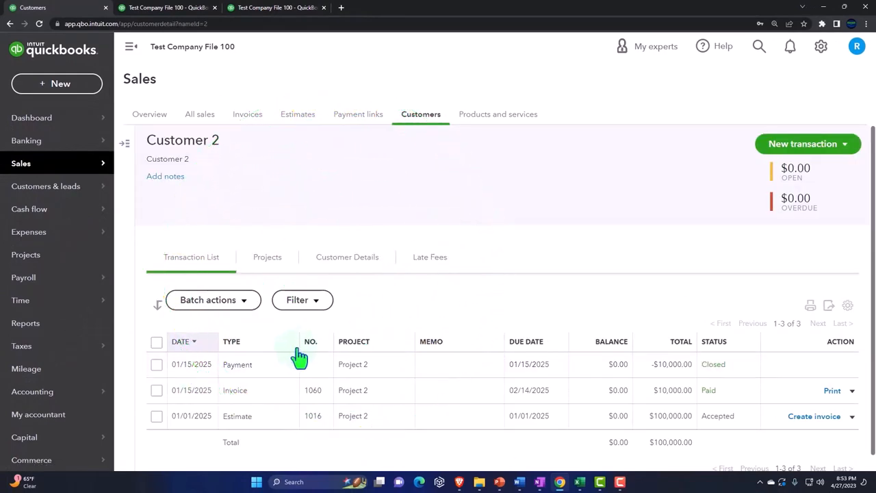
{"action": "left_click", "coordinate": [234, 390]}
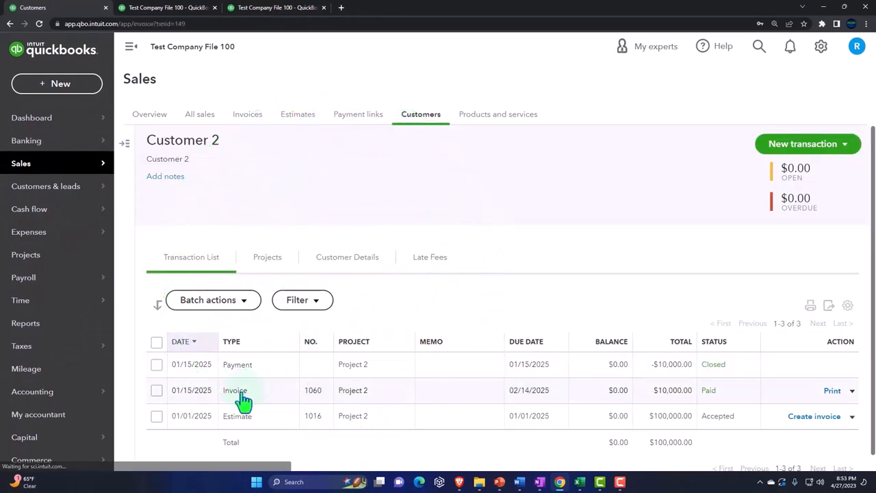
{"action": "left_click", "coordinate": [234, 390]}
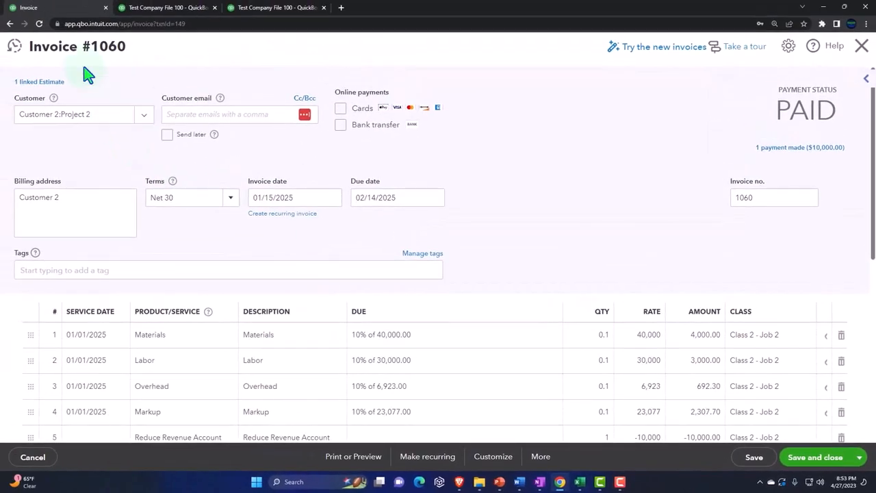
{"action": "scroll", "scroll_direction": "down", "scroll_amount": 3}
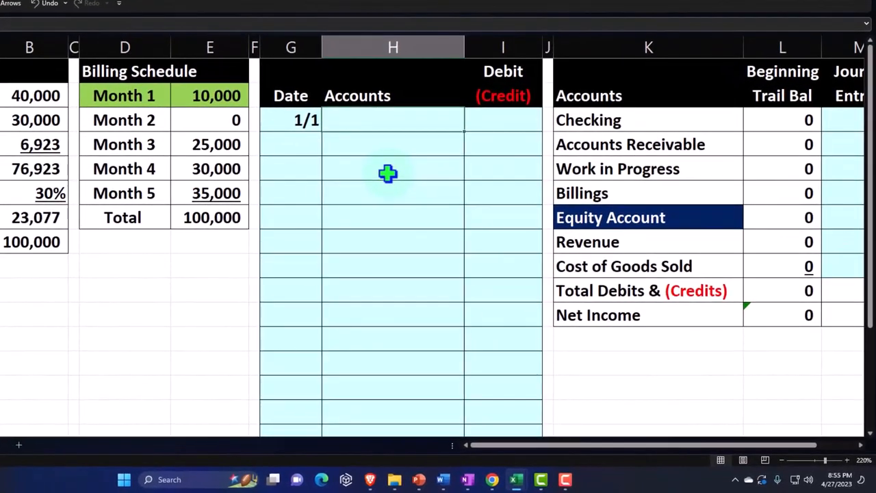
Enter Accounts Receivable and Billings with amounts linked to the Month 1 figure, Billings negative
{"action": "type", "text": "=J3"}
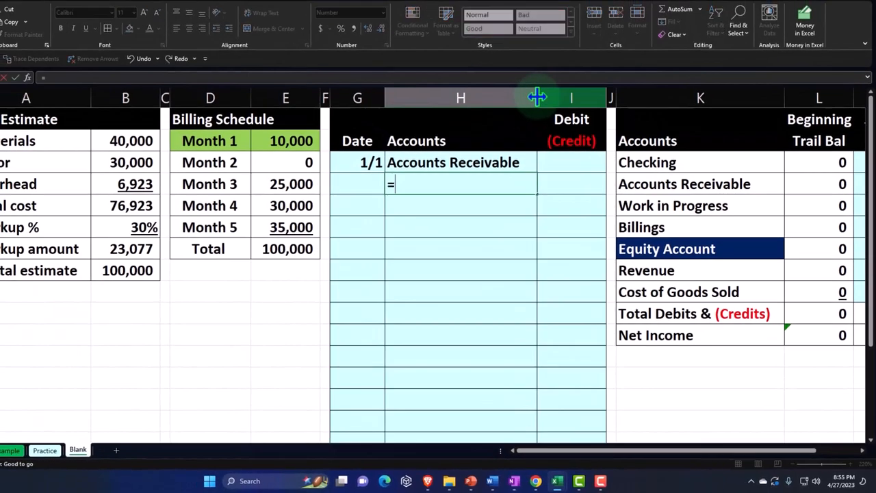
{"action": "type", "text": "Billings"}
{"action": "left_click", "coordinate": [571, 162]}
{"action": "type", "text": "="}
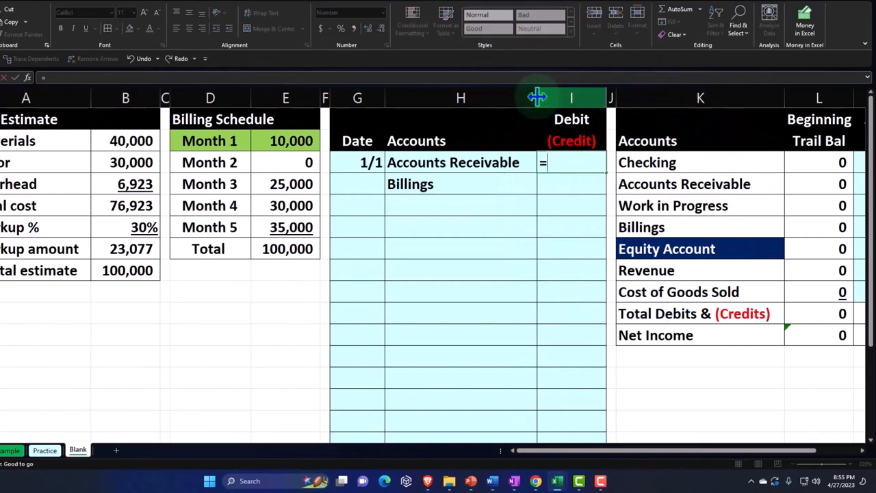
{"action": "left_click", "coordinate": [286, 141]}
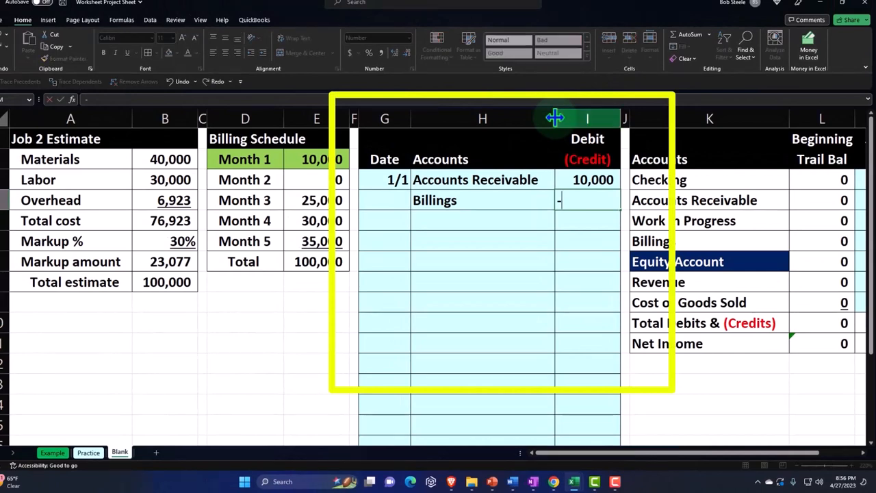
{"action": "type", "text": "-13"}
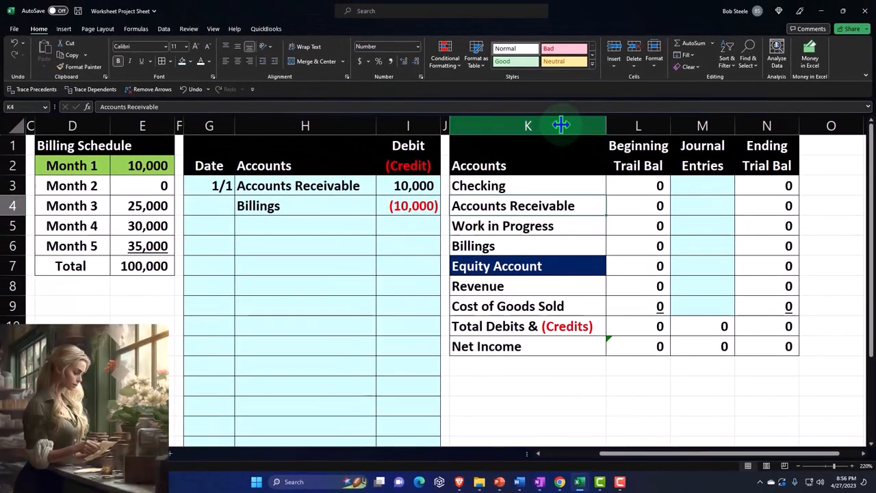
Link M4 to the 10,000 debit in I3 so the ending balance updates
{"action": "left_click", "coordinate": [702, 205]}
{"action": "type", "text": "="}
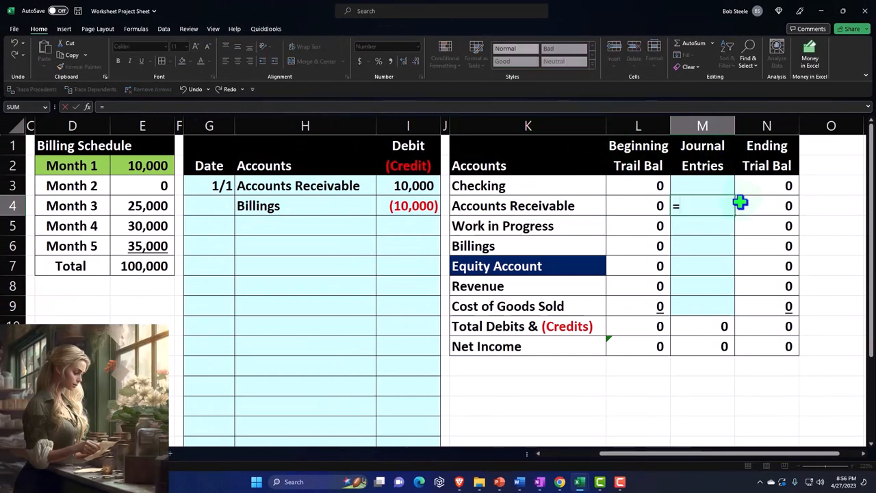
{"action": "left_click", "coordinate": [414, 186]}
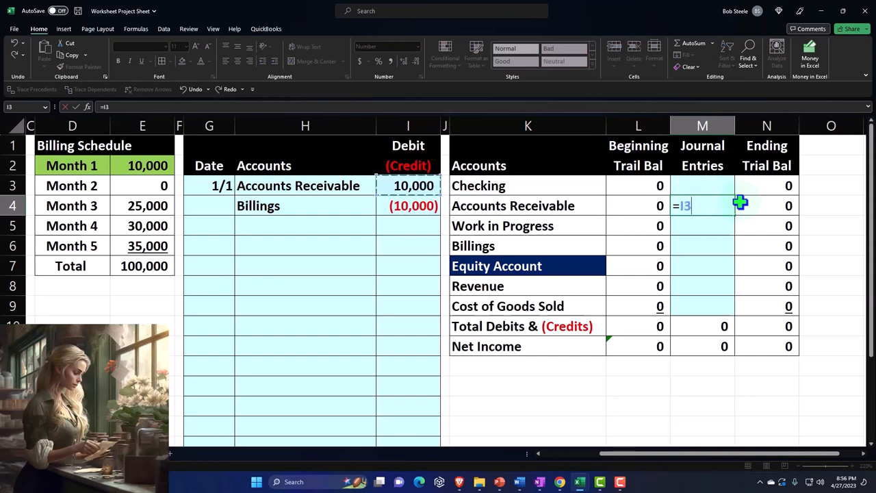
{"action": "key", "text": "enter"}
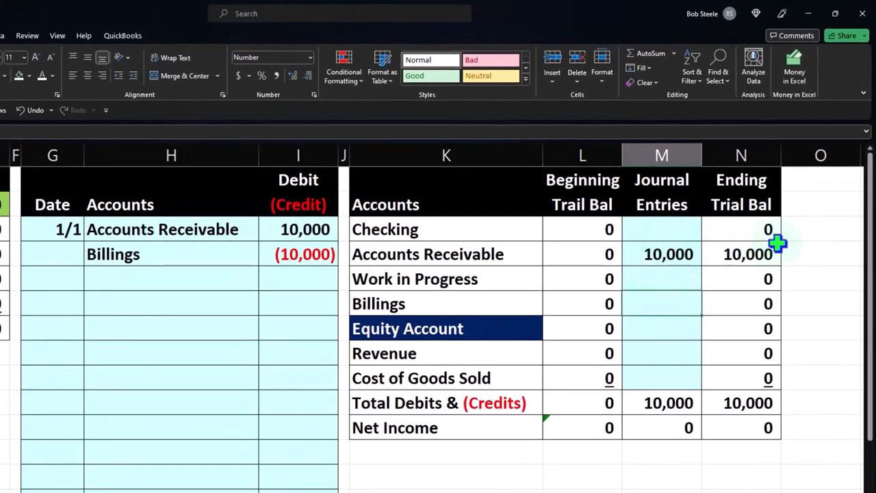
{"action": "type", "text": "=K6"}
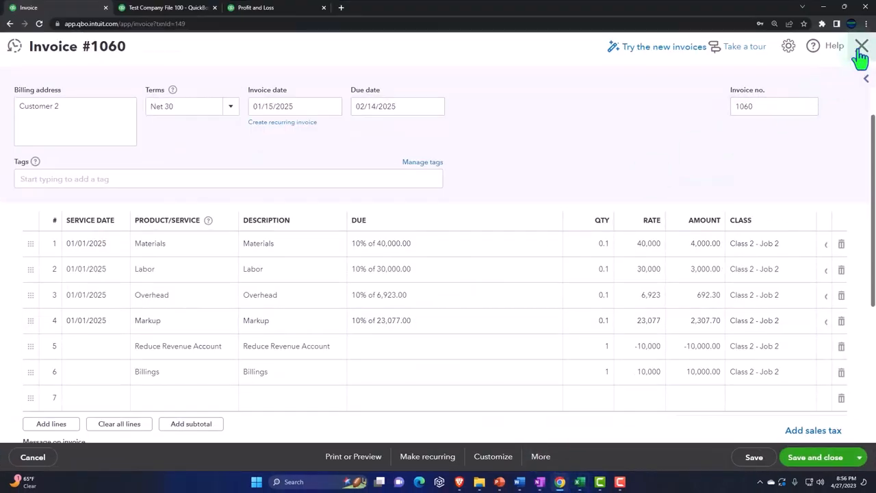
Close invoice 1060 in QuickBooks Online
{"action": "left_click", "coordinate": [861, 45]}
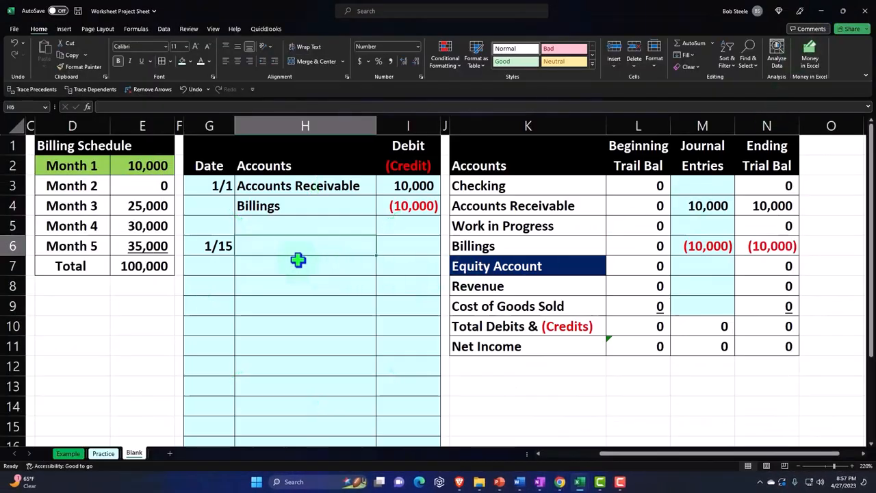
{"action": "mouse_move", "coordinate": [273, 246]}
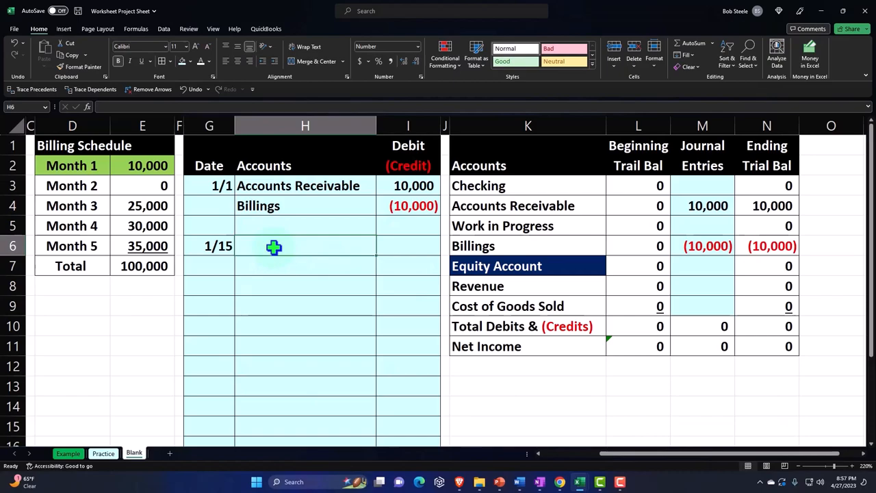
Enter Checking and Accounts Receivable (=K6) accounts with their 10,000 debit and credit formulas
{"action": "type", "text": "="}
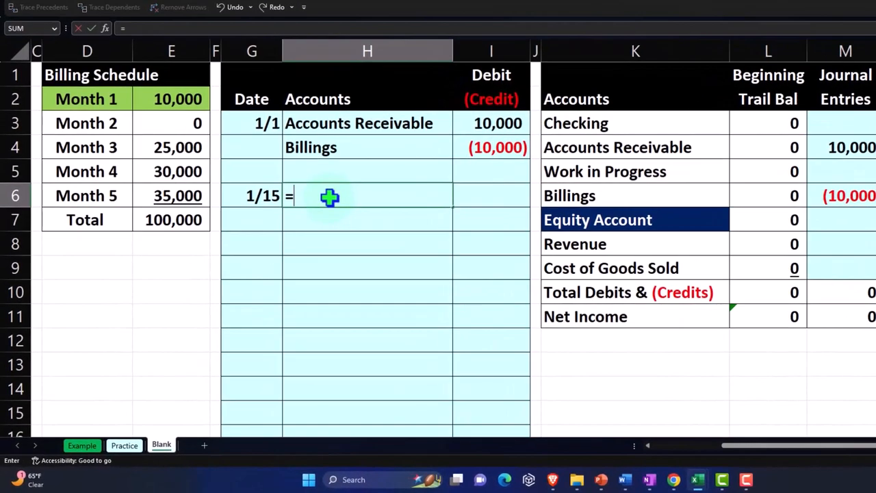
{"action": "type", "text": "Checking"}
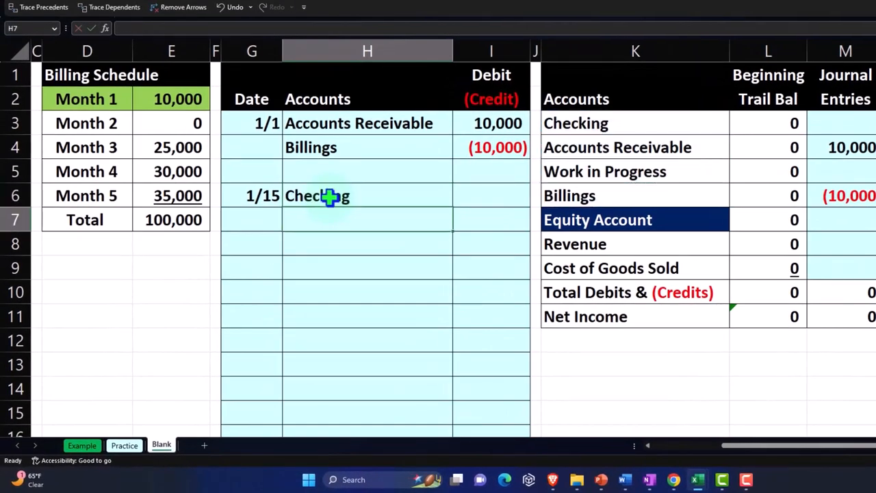
{"action": "type", "text": "=K6"}
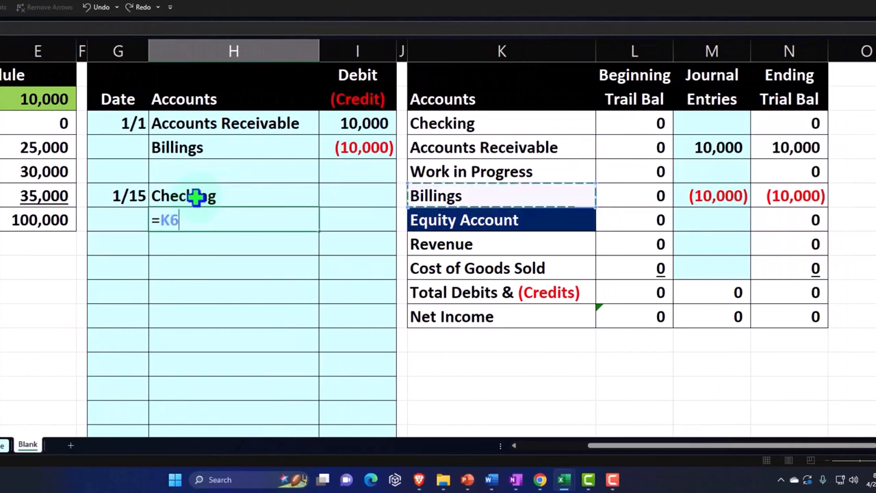
{"action": "key", "text": "enter"}
{"action": "type", "text": "=I3"}
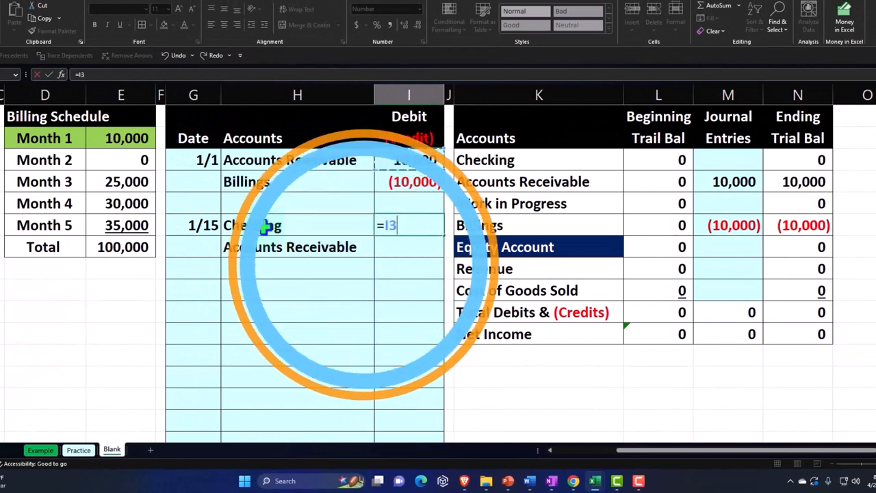
{"action": "key", "text": "enter"}
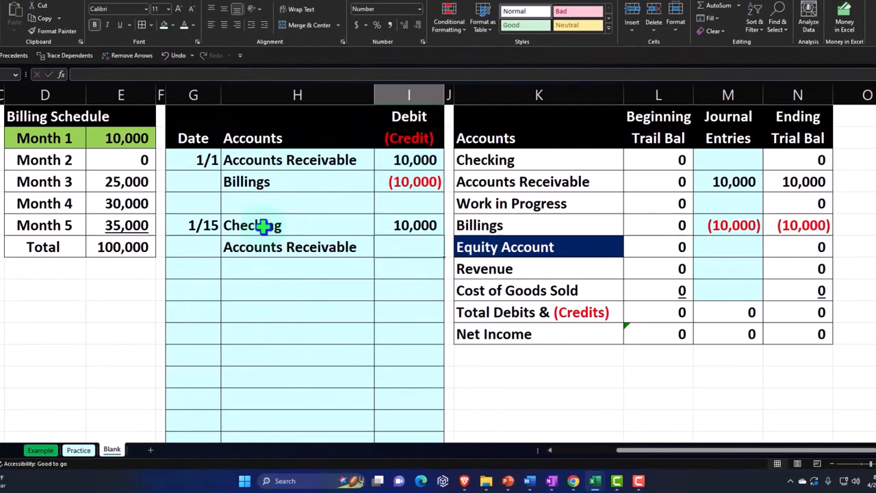
{"action": "type", "text": "-16"}
{"action": "left_click", "coordinate": [728, 181]}
{"action": "type", "text": "=I3+"}
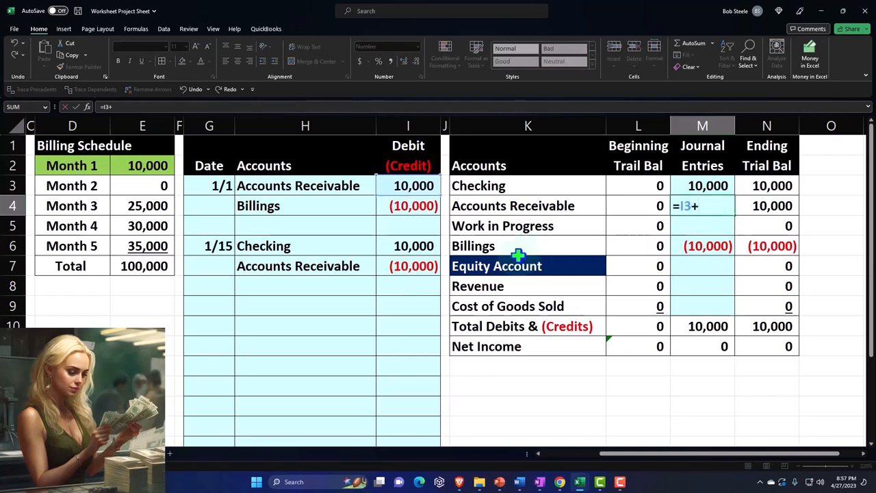
Extend M4's formula to =I3+I7 so Accounts Receivable nets to zero
{"action": "left_click", "coordinate": [408, 266]}
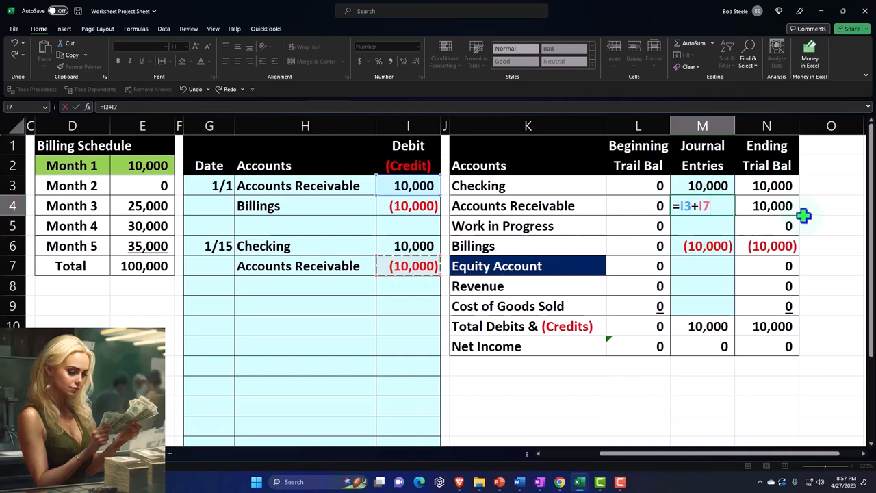
{"action": "key", "text": "Enter"}
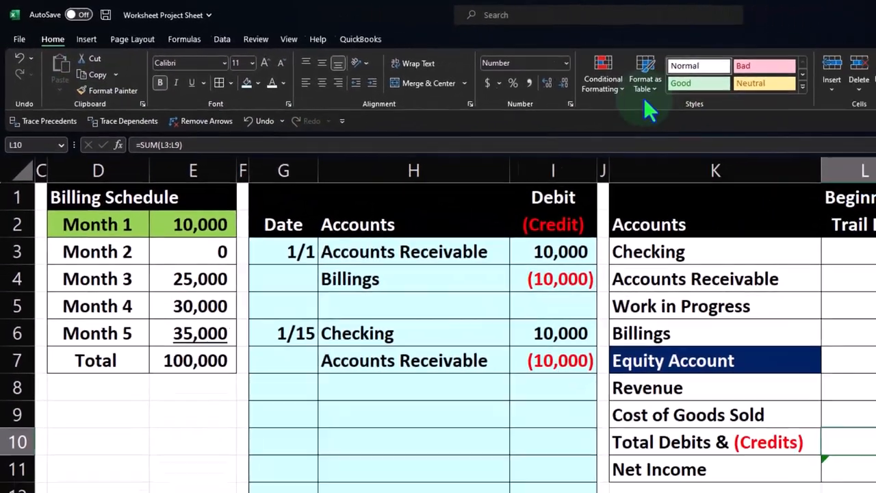
Add a Greater Than 2 Light Red Fill conditional format to the totals row
{"action": "left_click", "coordinate": [603, 76]}
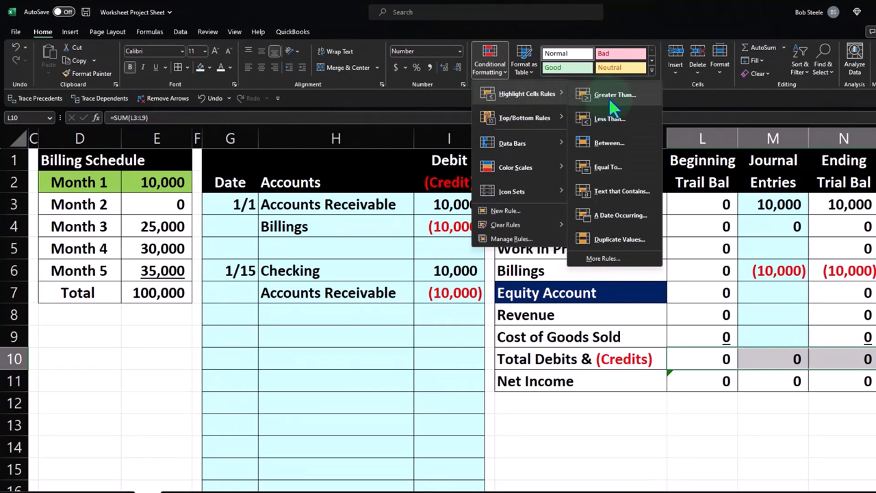
{"action": "left_click", "coordinate": [613, 94]}
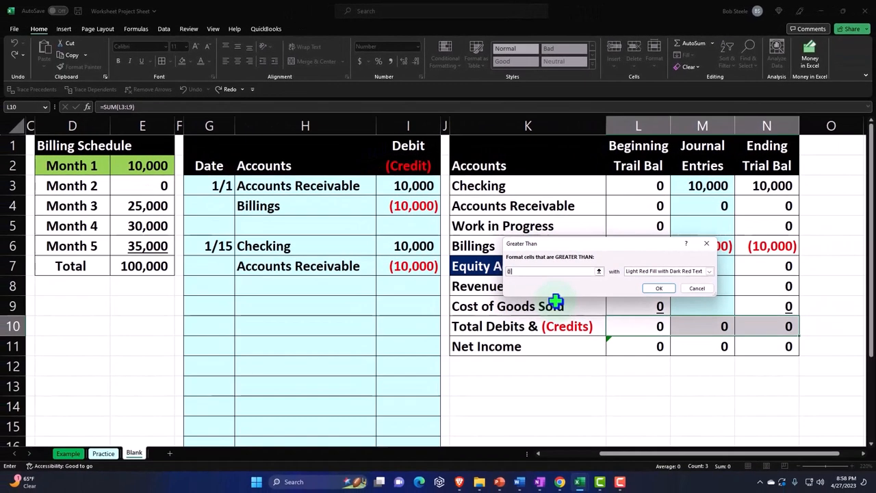
{"action": "type", "text": "2"}
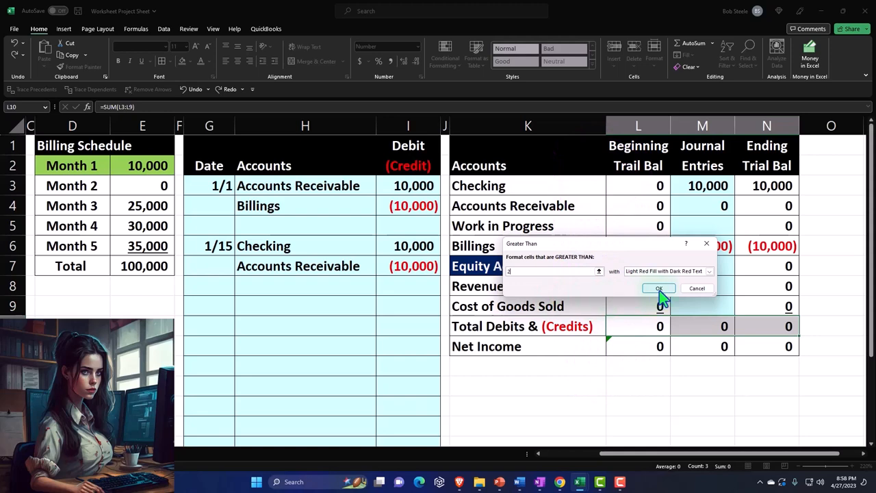
{"action": "left_click", "coordinate": [658, 287]}
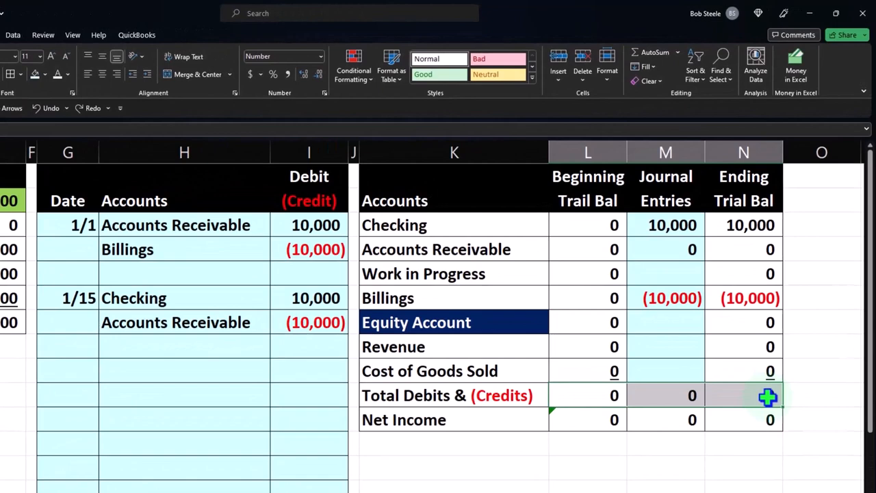
Add a Less Than -2 Light Red Fill rule to the totals row
{"action": "left_click", "coordinate": [352, 65]}
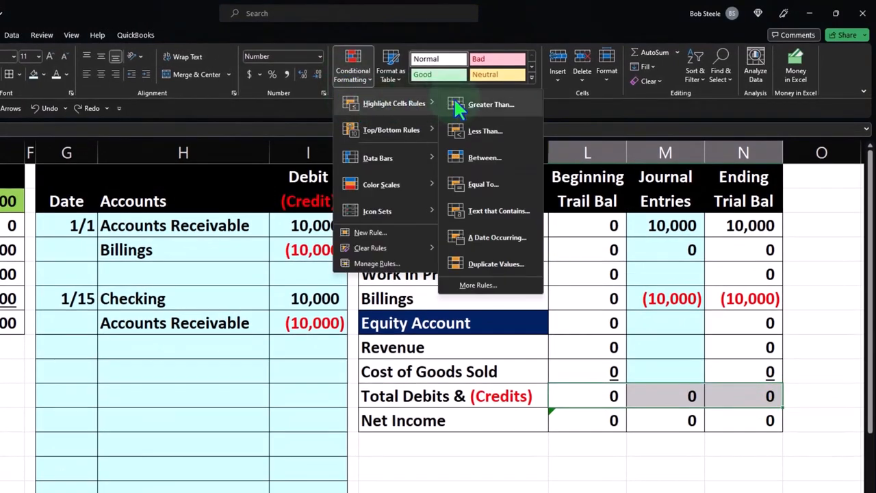
{"action": "left_click", "coordinate": [485, 130]}
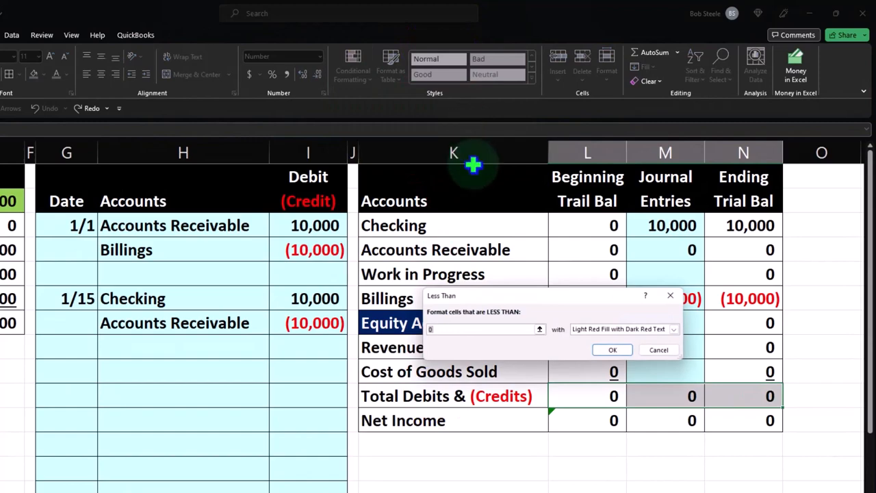
{"action": "type", "text": "-2"}
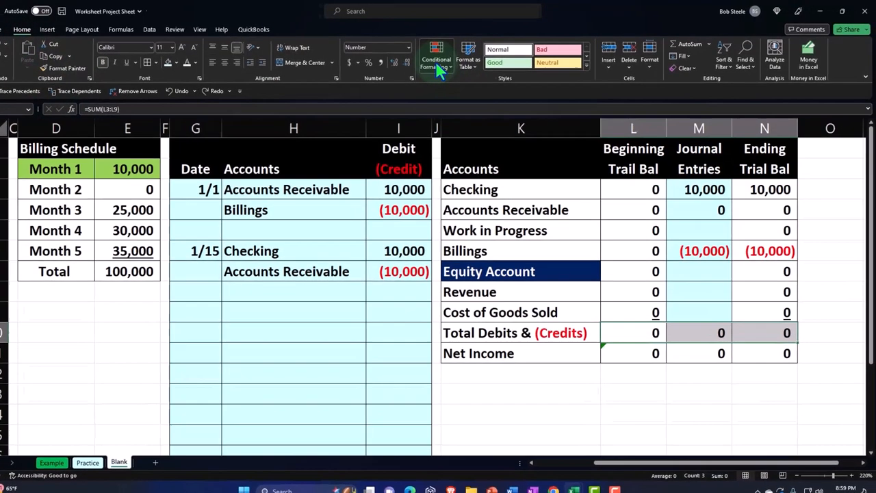
Add a Between -2 and 2 rule with Green Fill and Dark Green Text to the totals row
{"action": "left_click", "coordinate": [436, 58]}
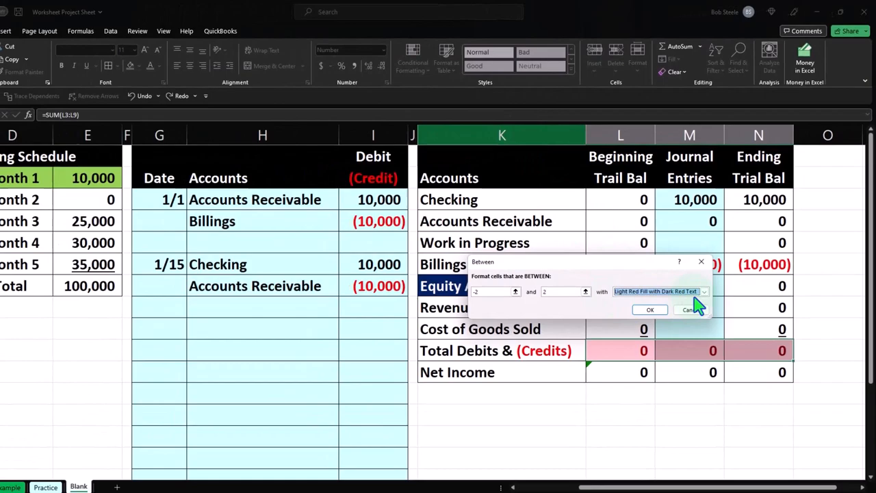
{"action": "left_click", "coordinate": [703, 291]}
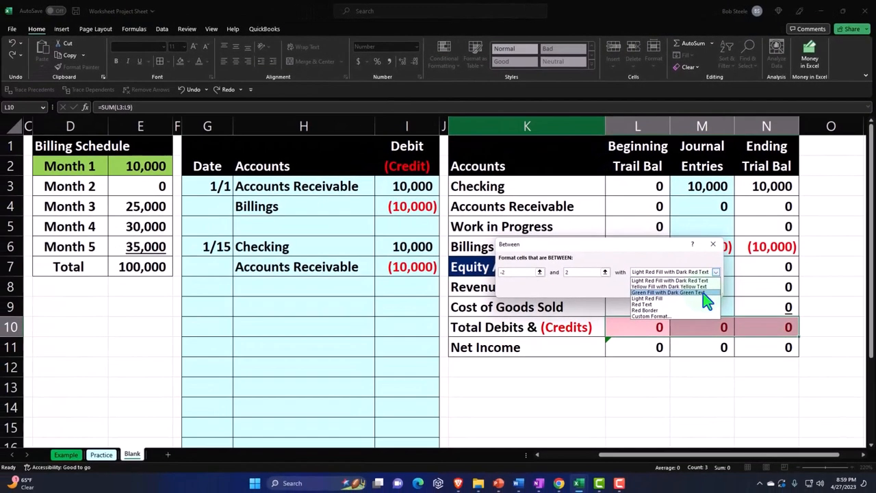
{"action": "left_click", "coordinate": [671, 292]}
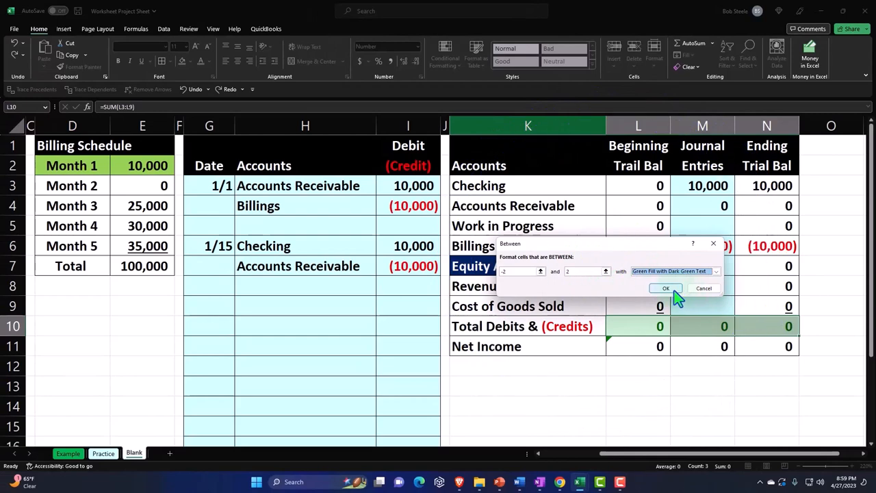
{"action": "left_click", "coordinate": [665, 287]}
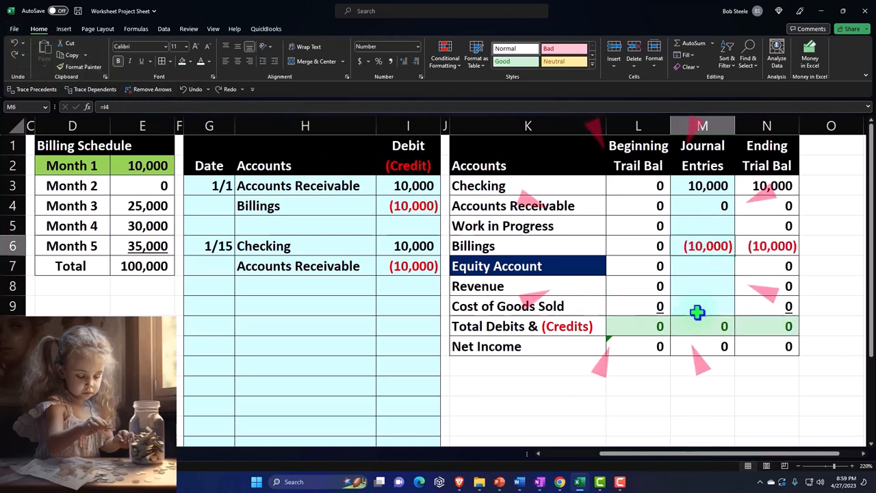
Enter a temporary Cost of Goods Sold test amount to check the totals stay green
{"action": "type", "text": "1"}
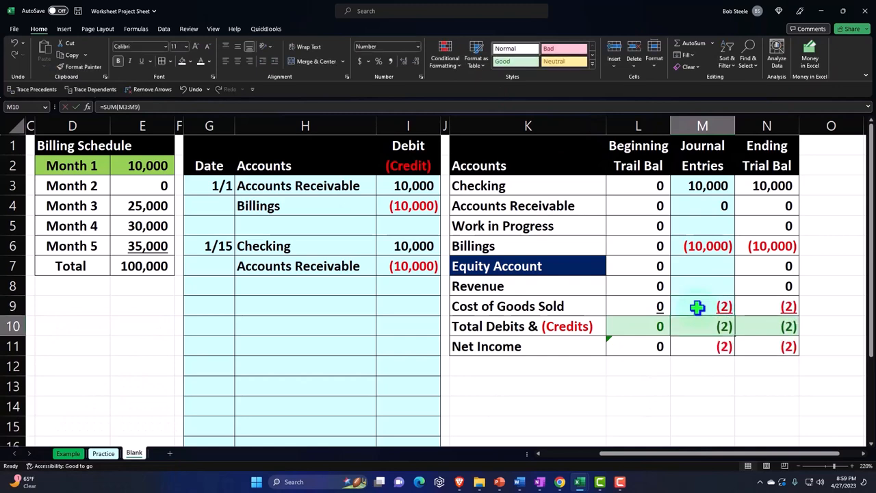
{"action": "left_click", "coordinate": [702, 306]}
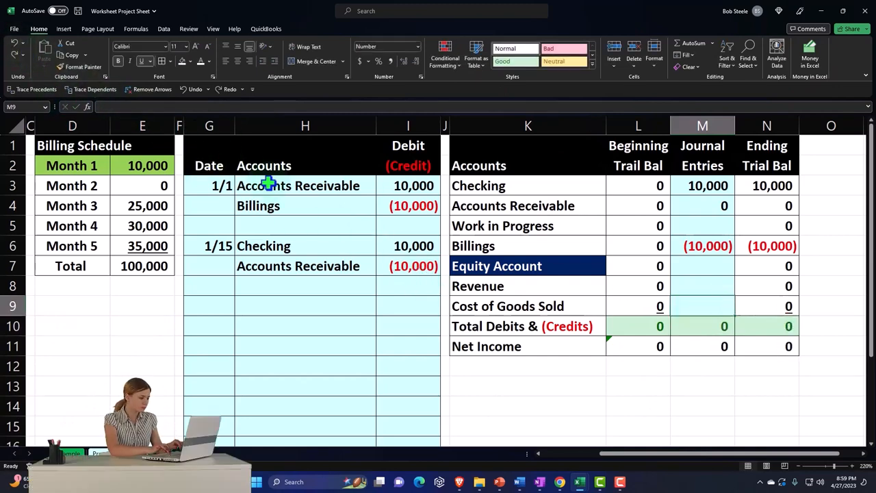
{"action": "mouse_move", "coordinate": [296, 220]}
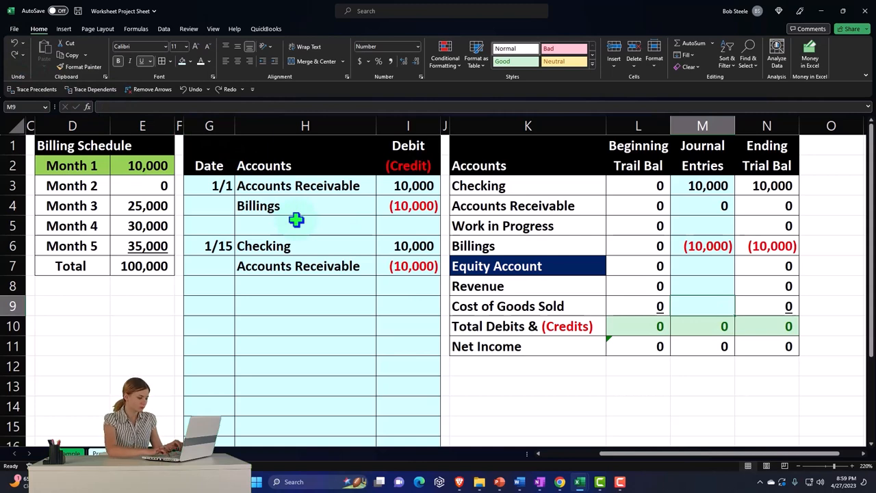
{"action": "mouse_move", "coordinate": [293, 246]}
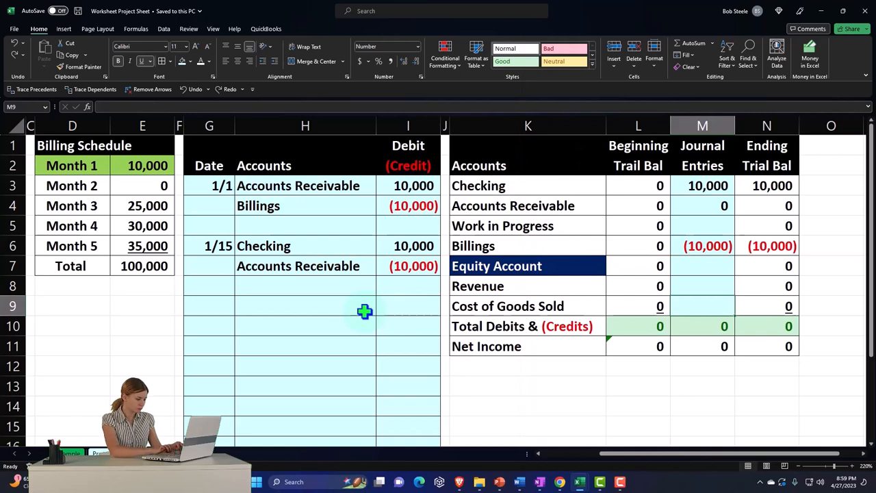
{"action": "mouse_move", "coordinate": [689, 275]}
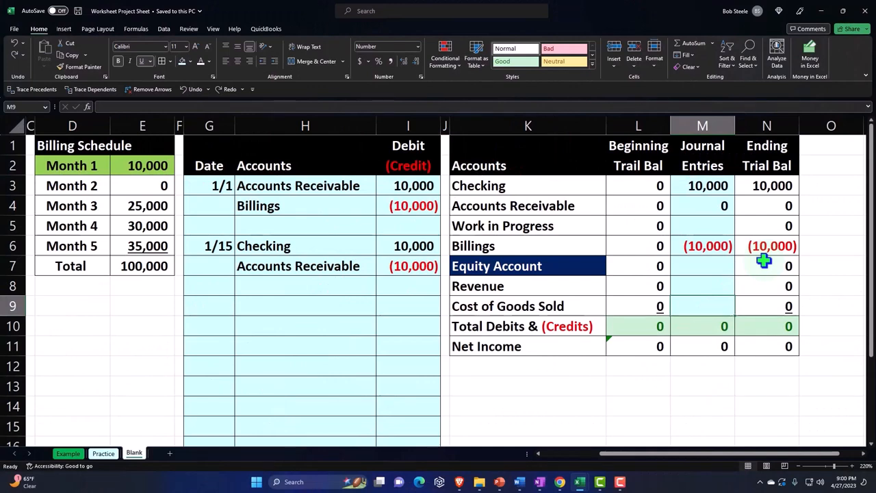
{"action": "mouse_move", "coordinate": [705, 283]}
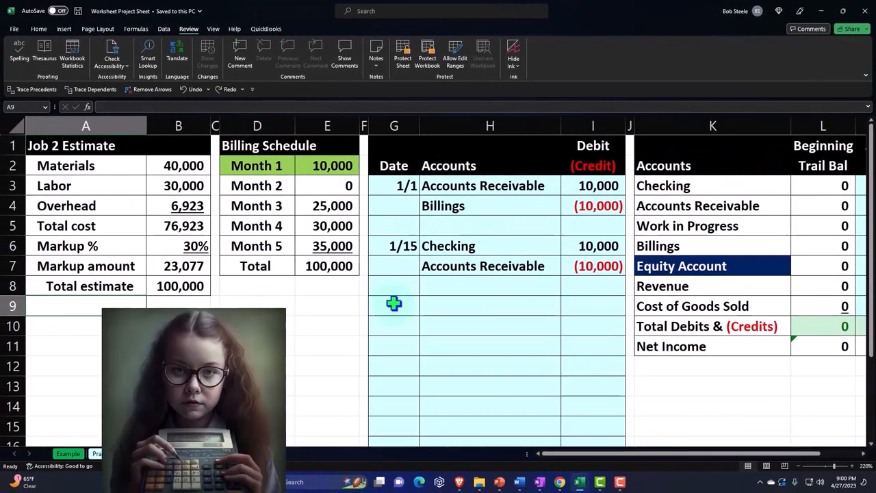
{"action": "mouse_move", "coordinate": [296, 300]}
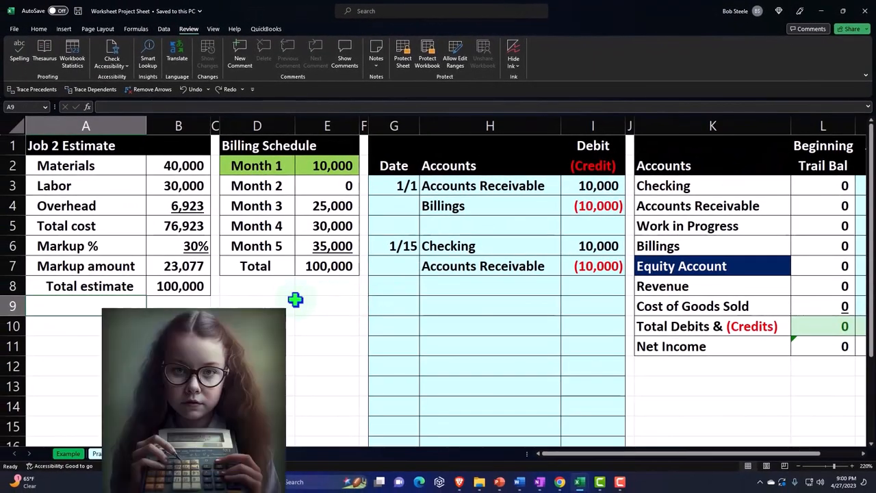